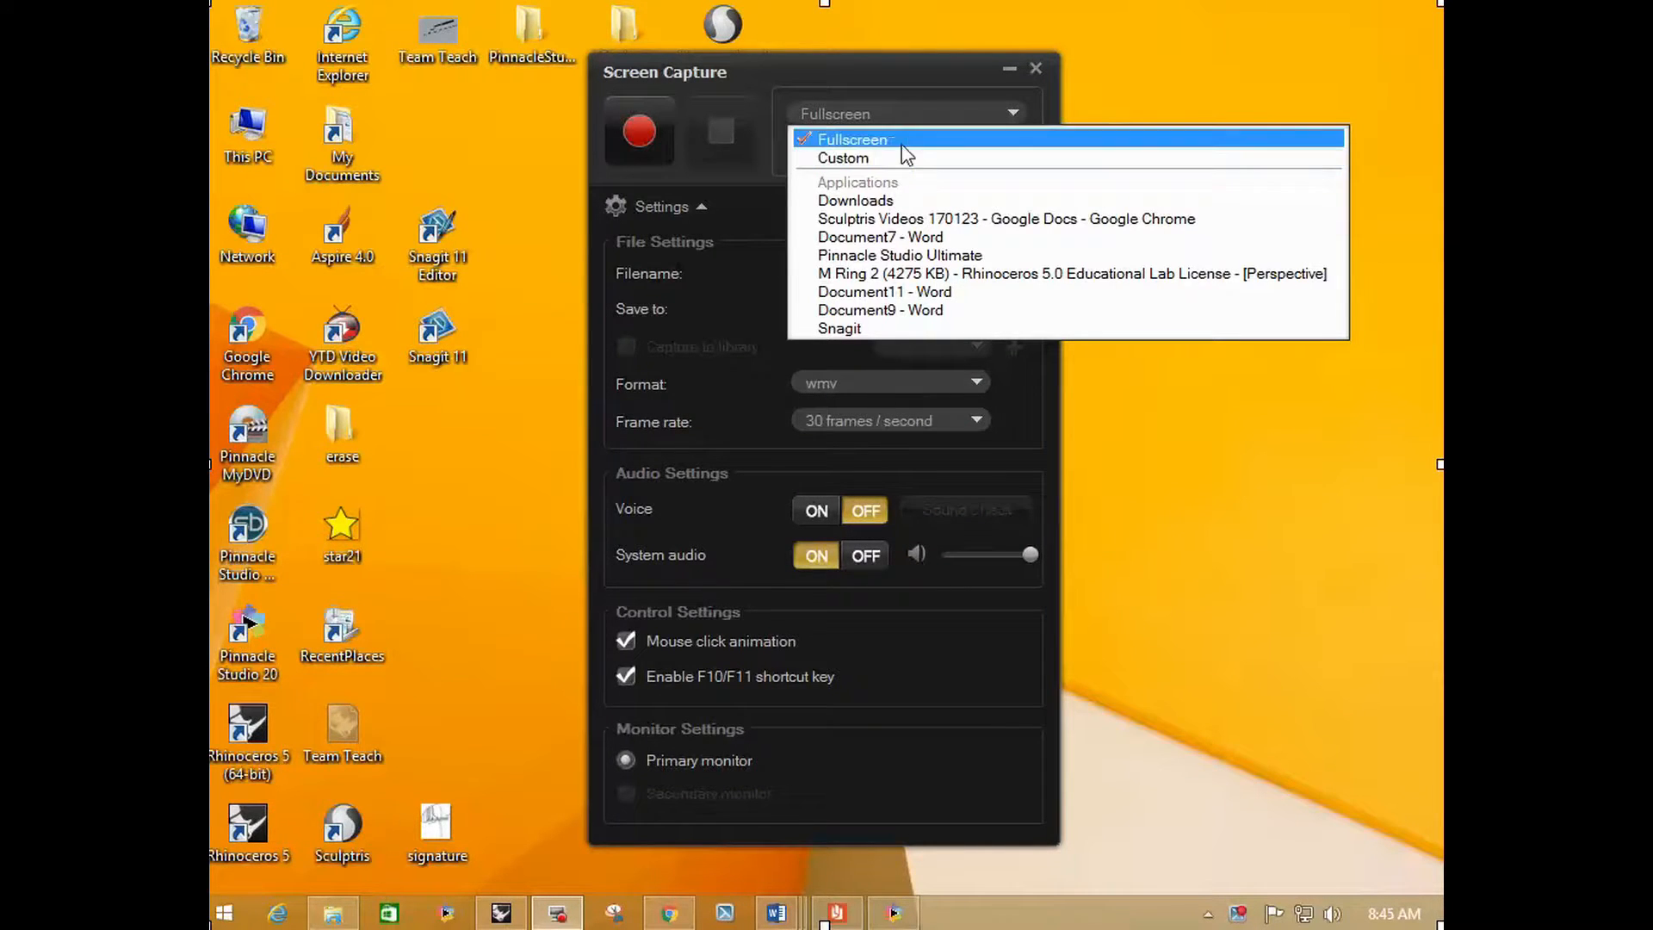
{"action": "mouse_move", "coordinate": [1001, 118]}
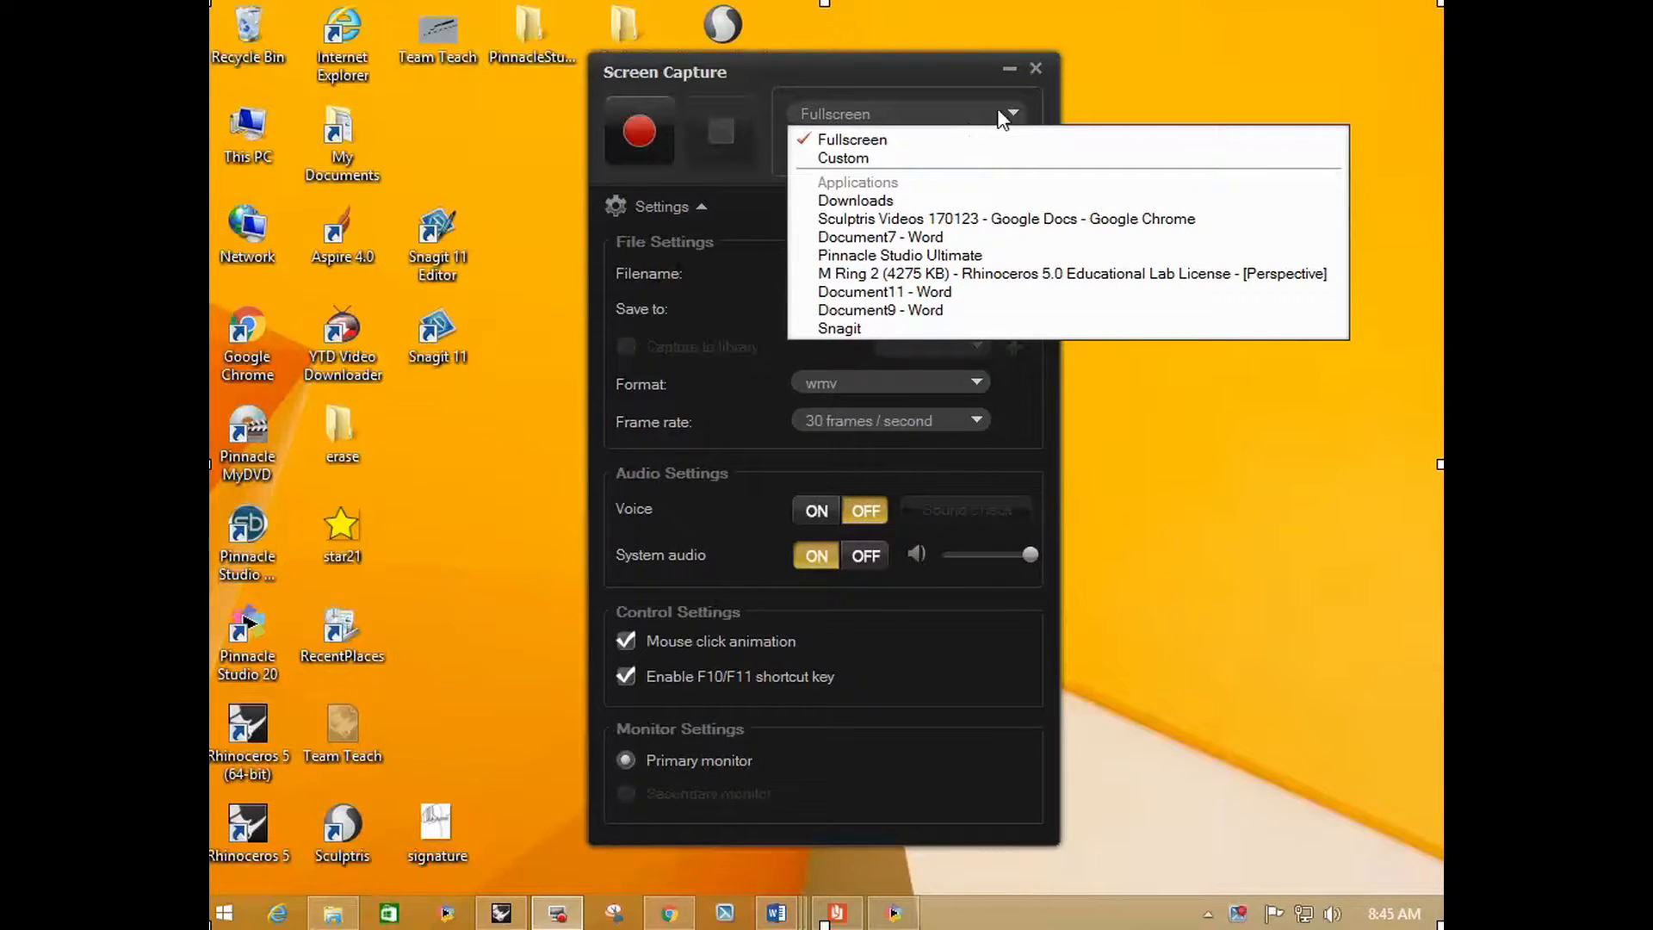
Choose Fullscreen (1024 × 768) as the capture area.
{"action": "left_click", "coordinate": [843, 158]}
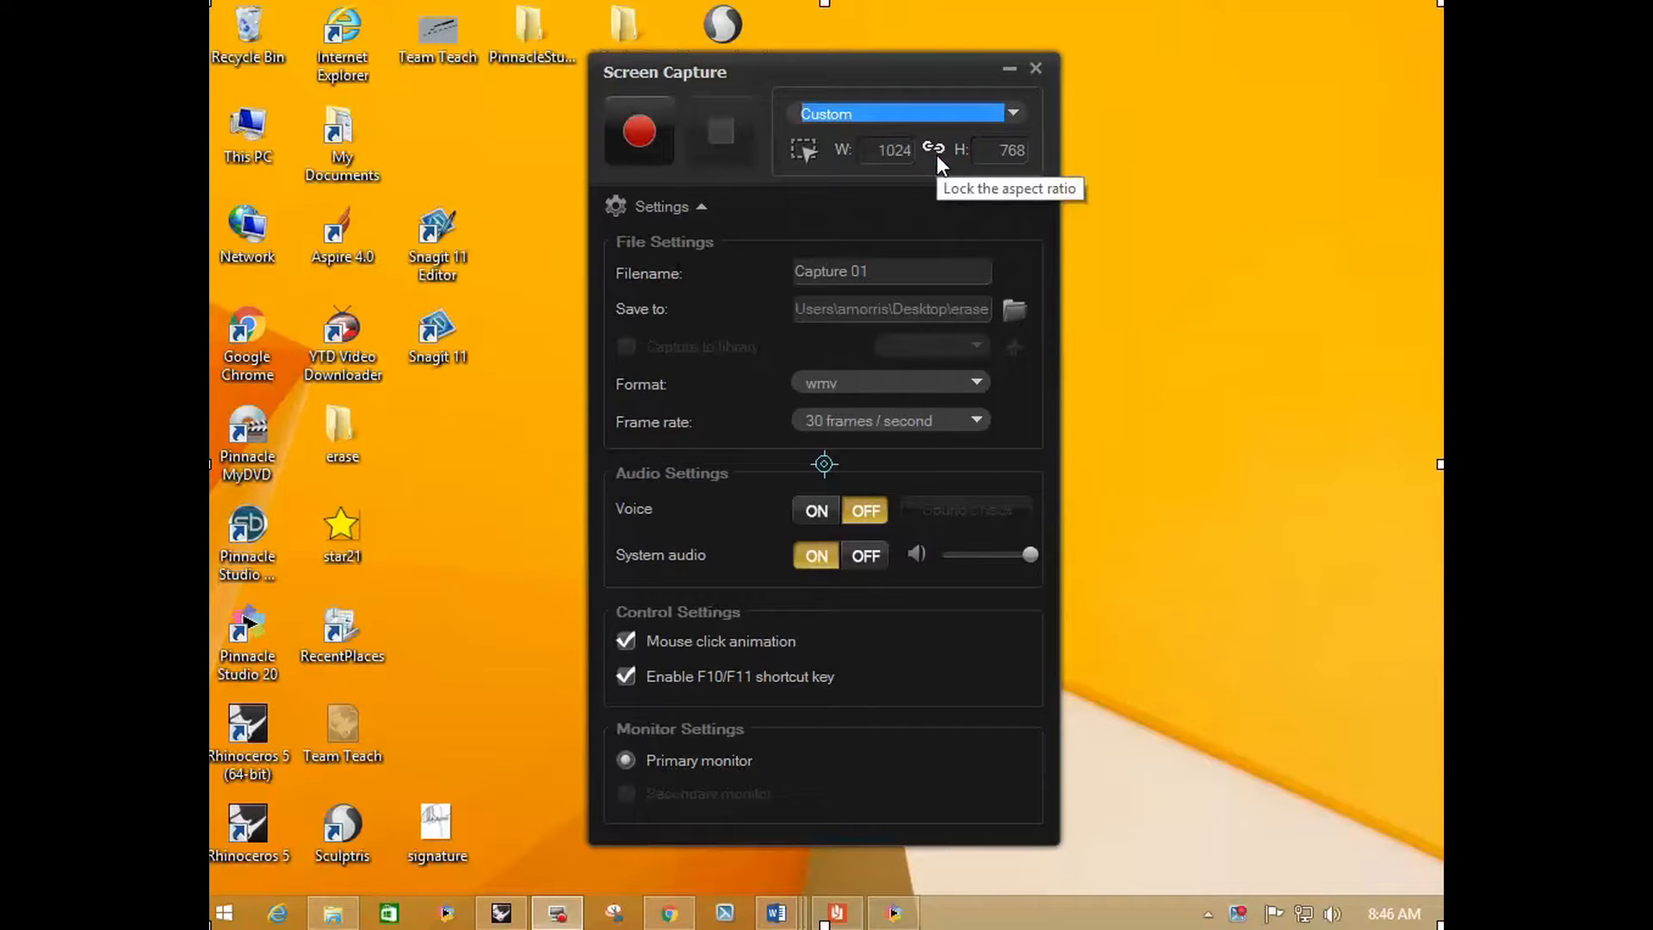
{"action": "mouse_move", "coordinate": [1423, 50]}
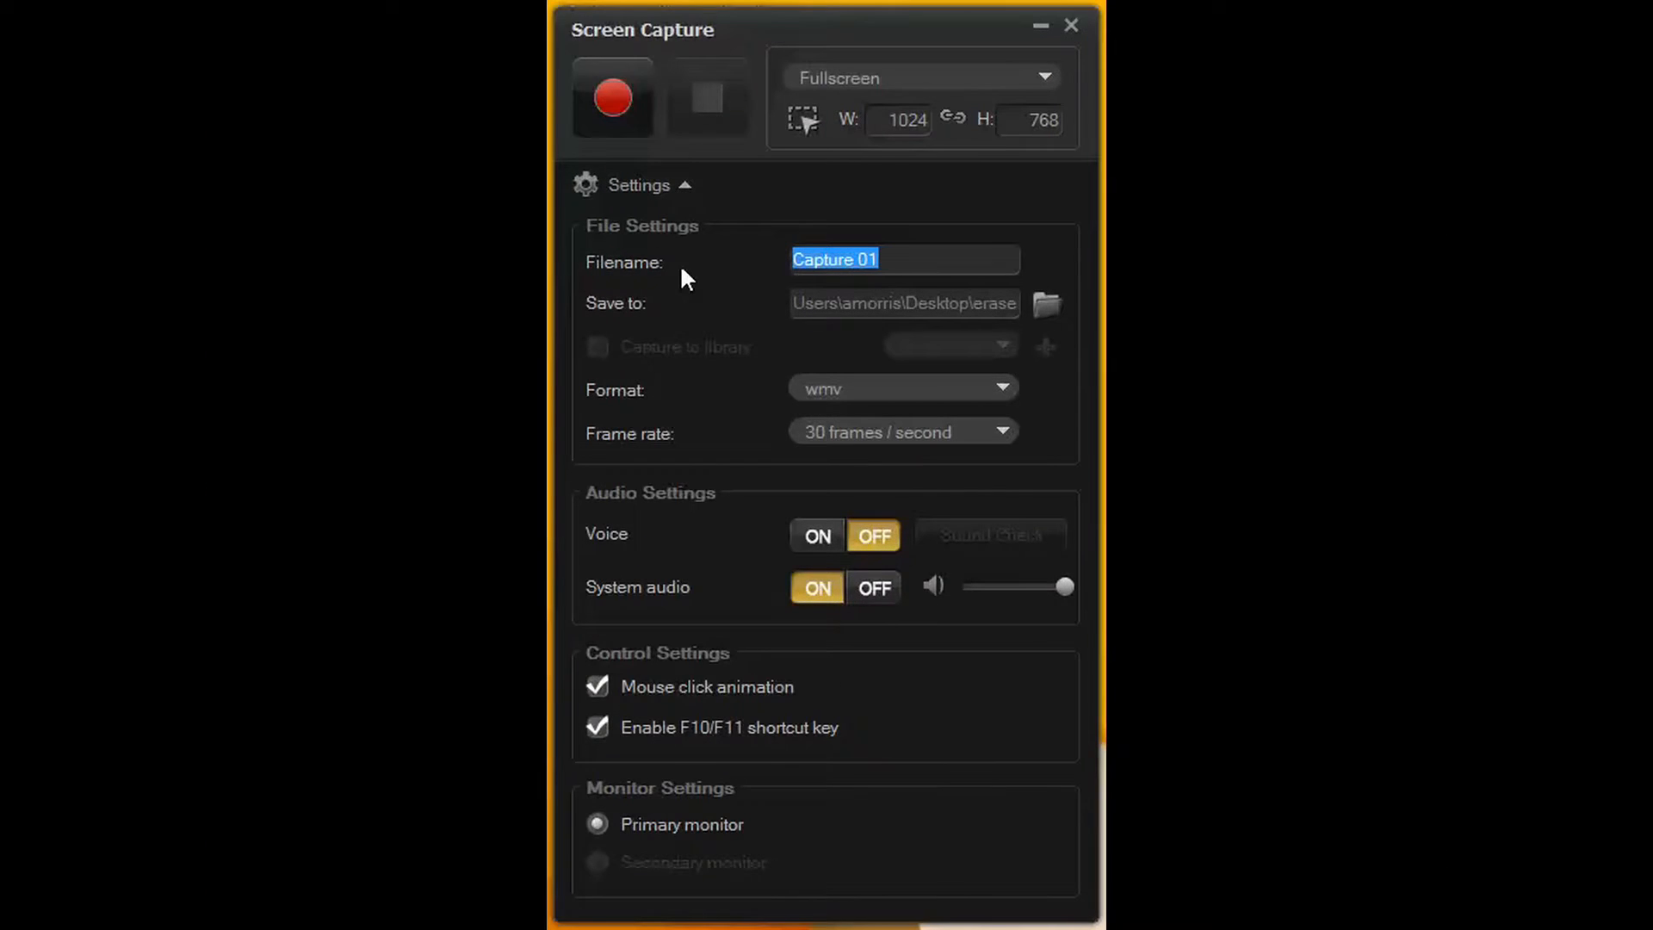
{"action": "mouse_move", "coordinate": [897, 301]}
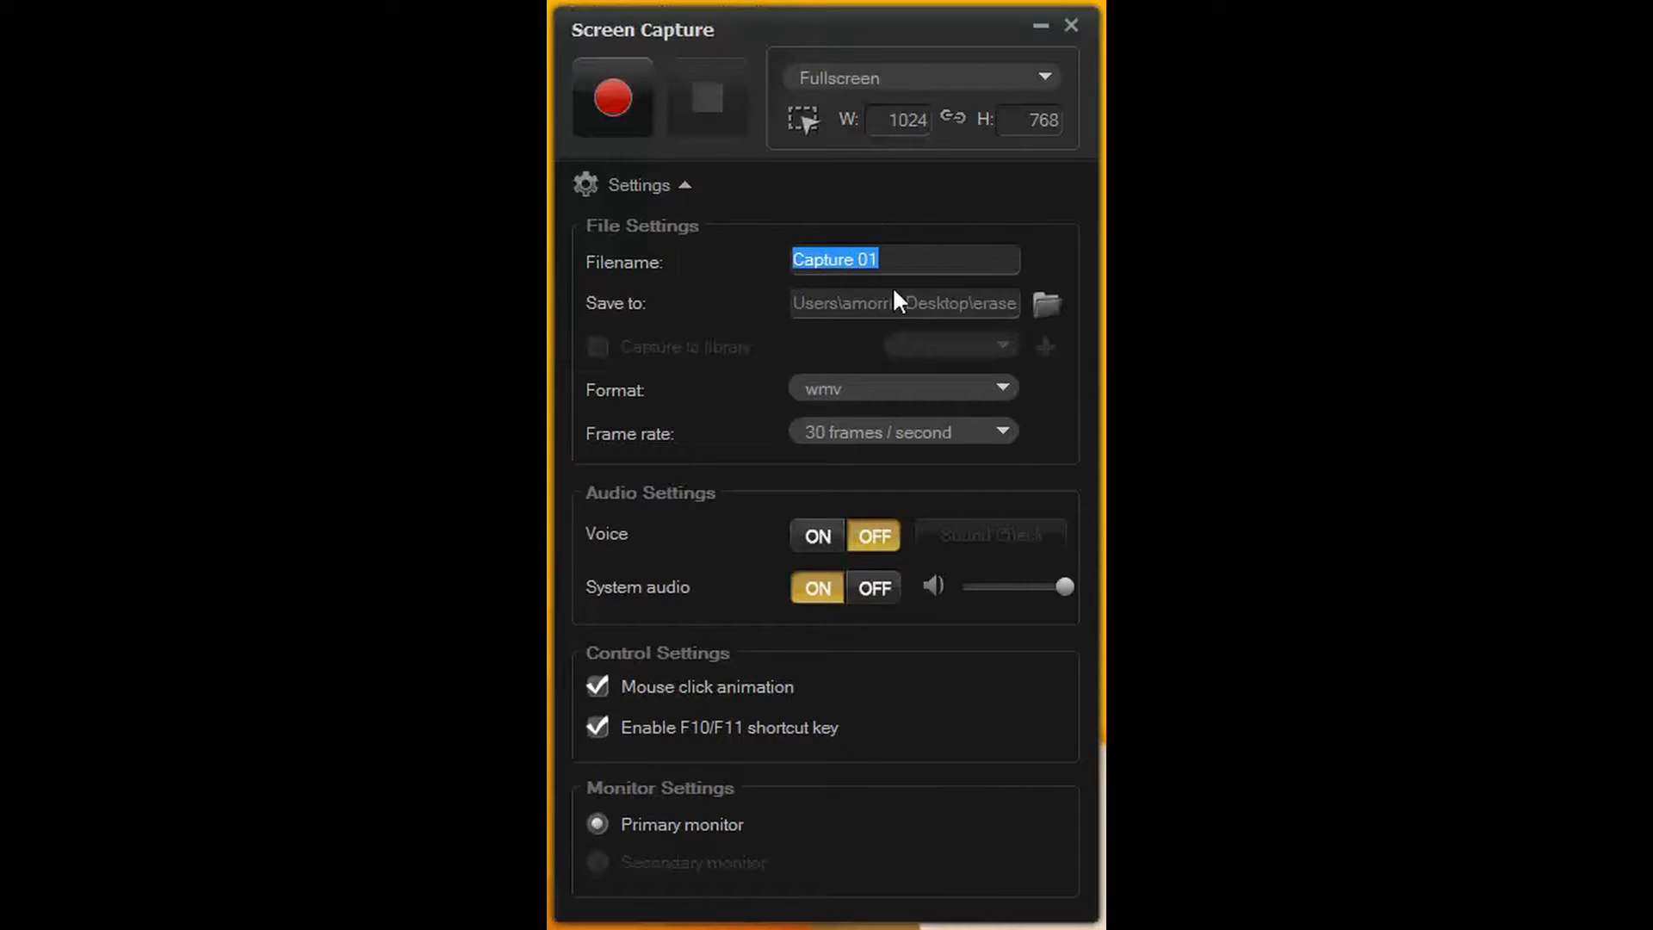
Keep filename Capture 01 and set the save folder to Desktop\erase.
{"action": "left_click", "coordinate": [1047, 304]}
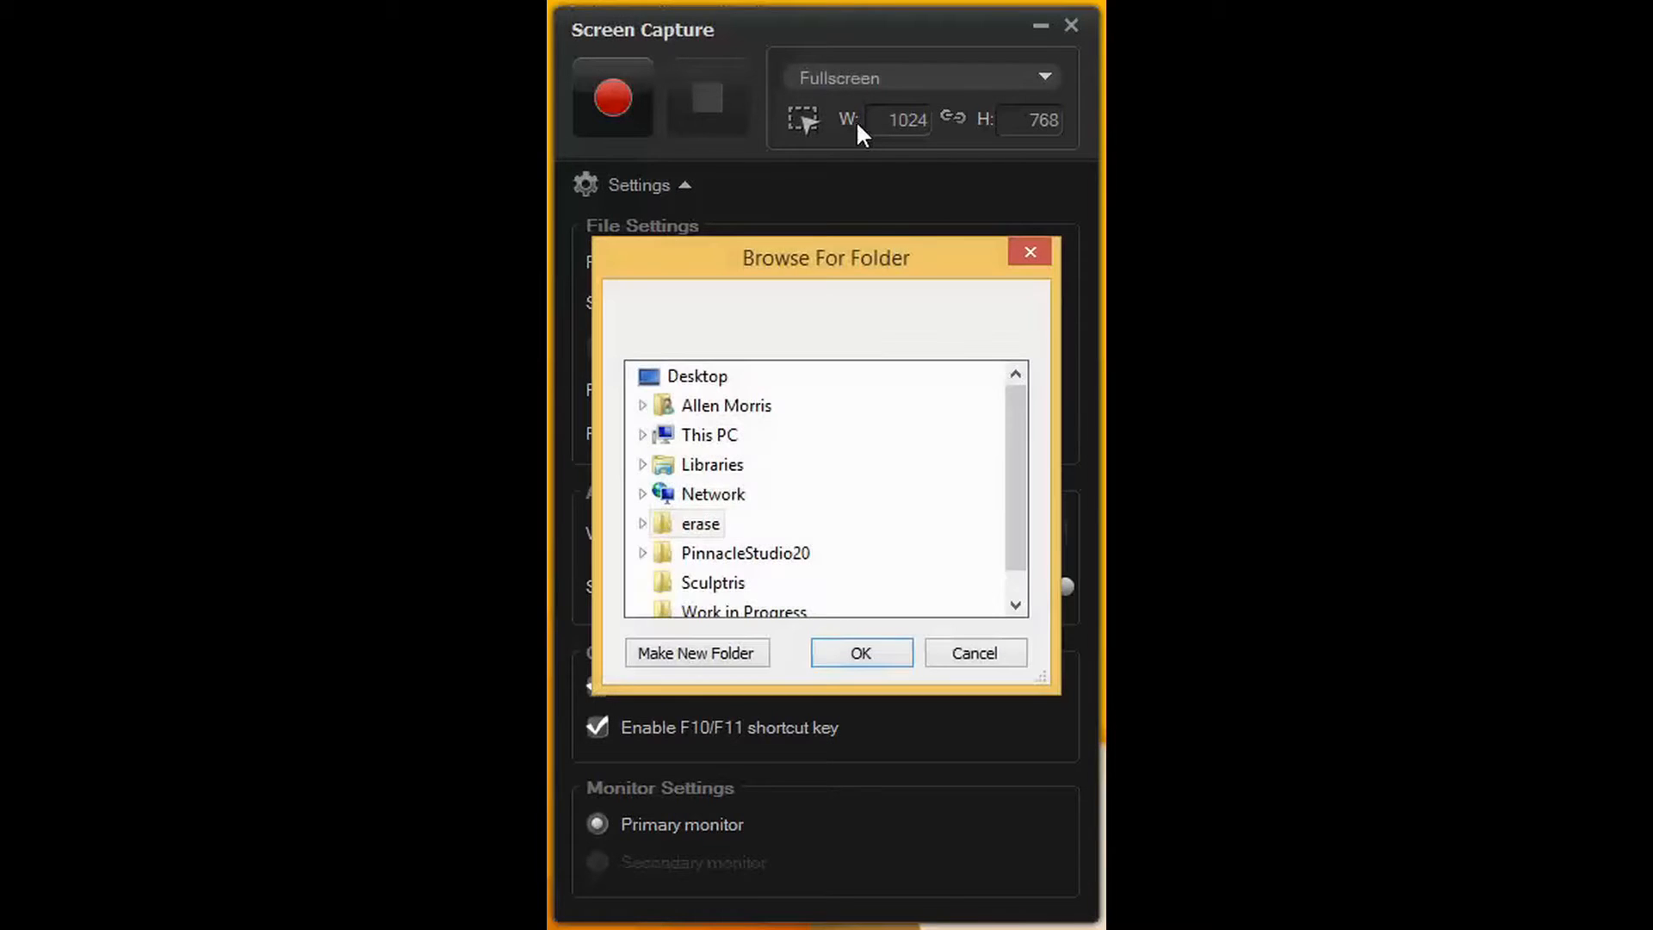
{"action": "left_click", "coordinate": [860, 653]}
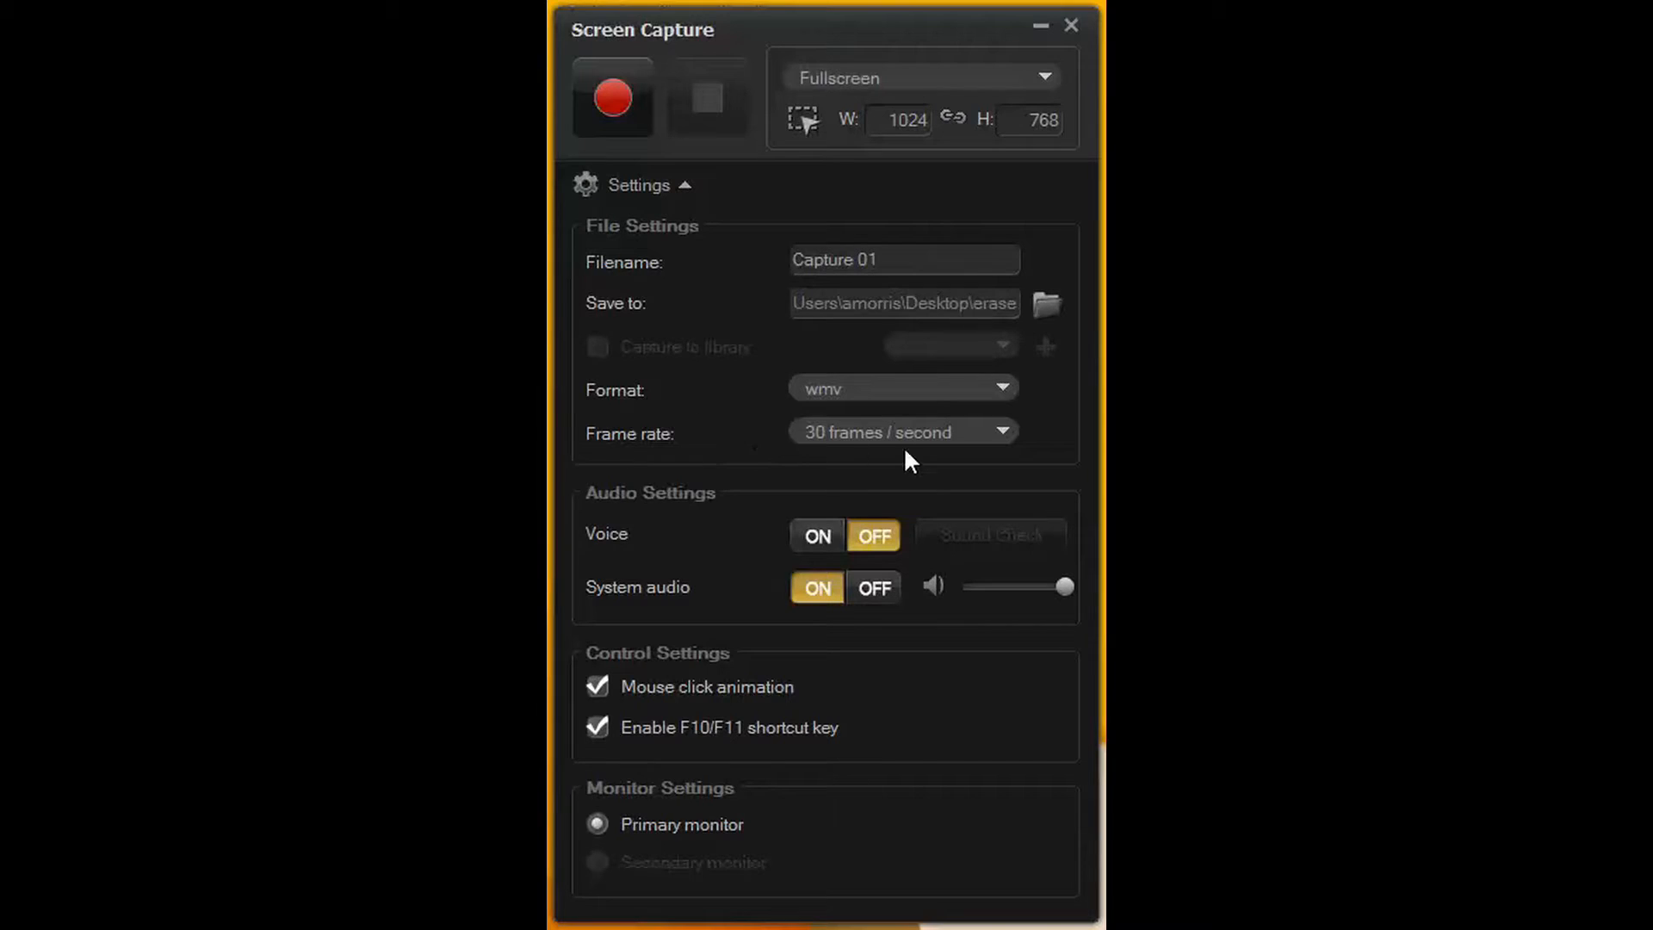
{"action": "mouse_move", "coordinate": [854, 462]}
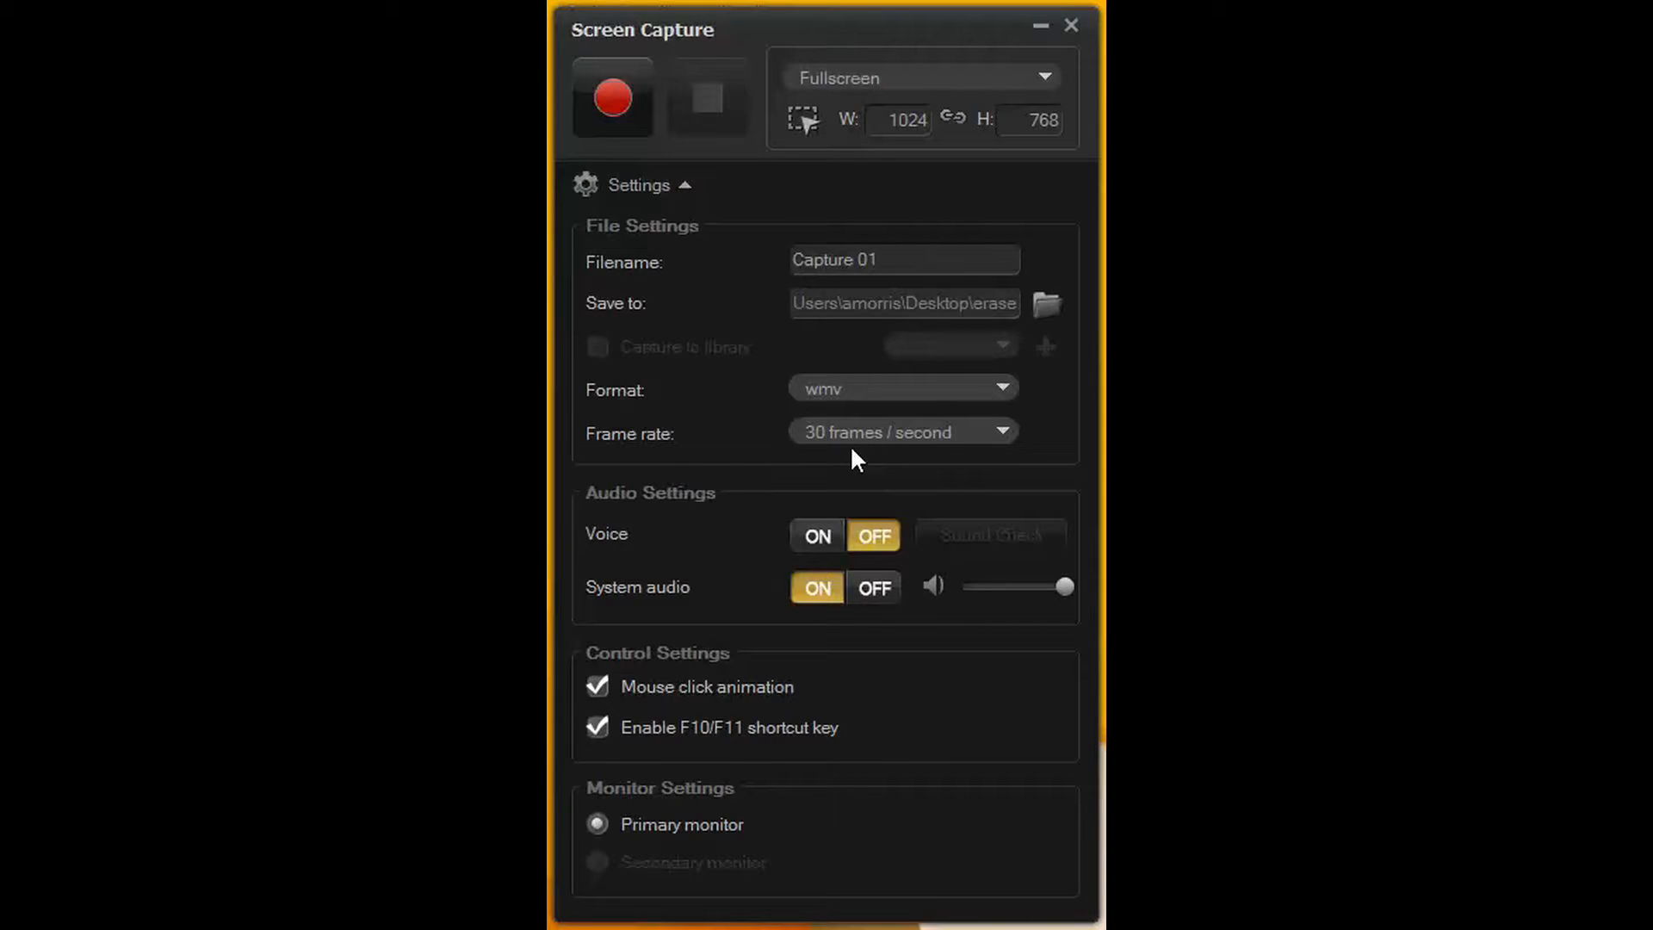
{"action": "mouse_move", "coordinate": [954, 545]}
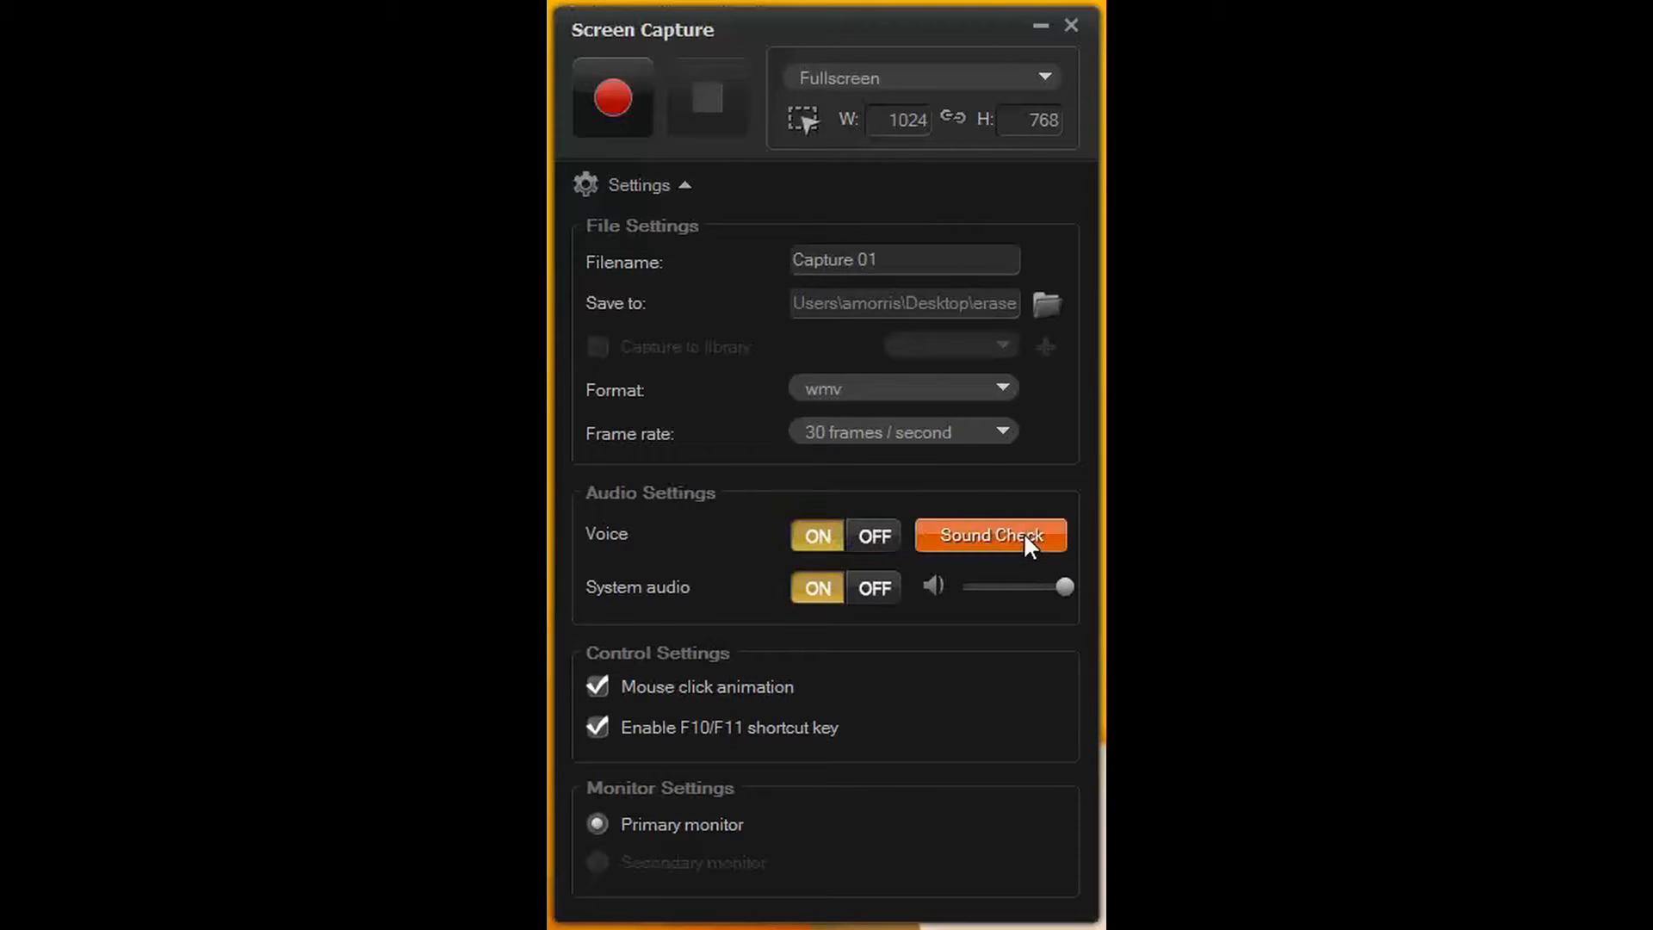
{"action": "left_click", "coordinate": [873, 536]}
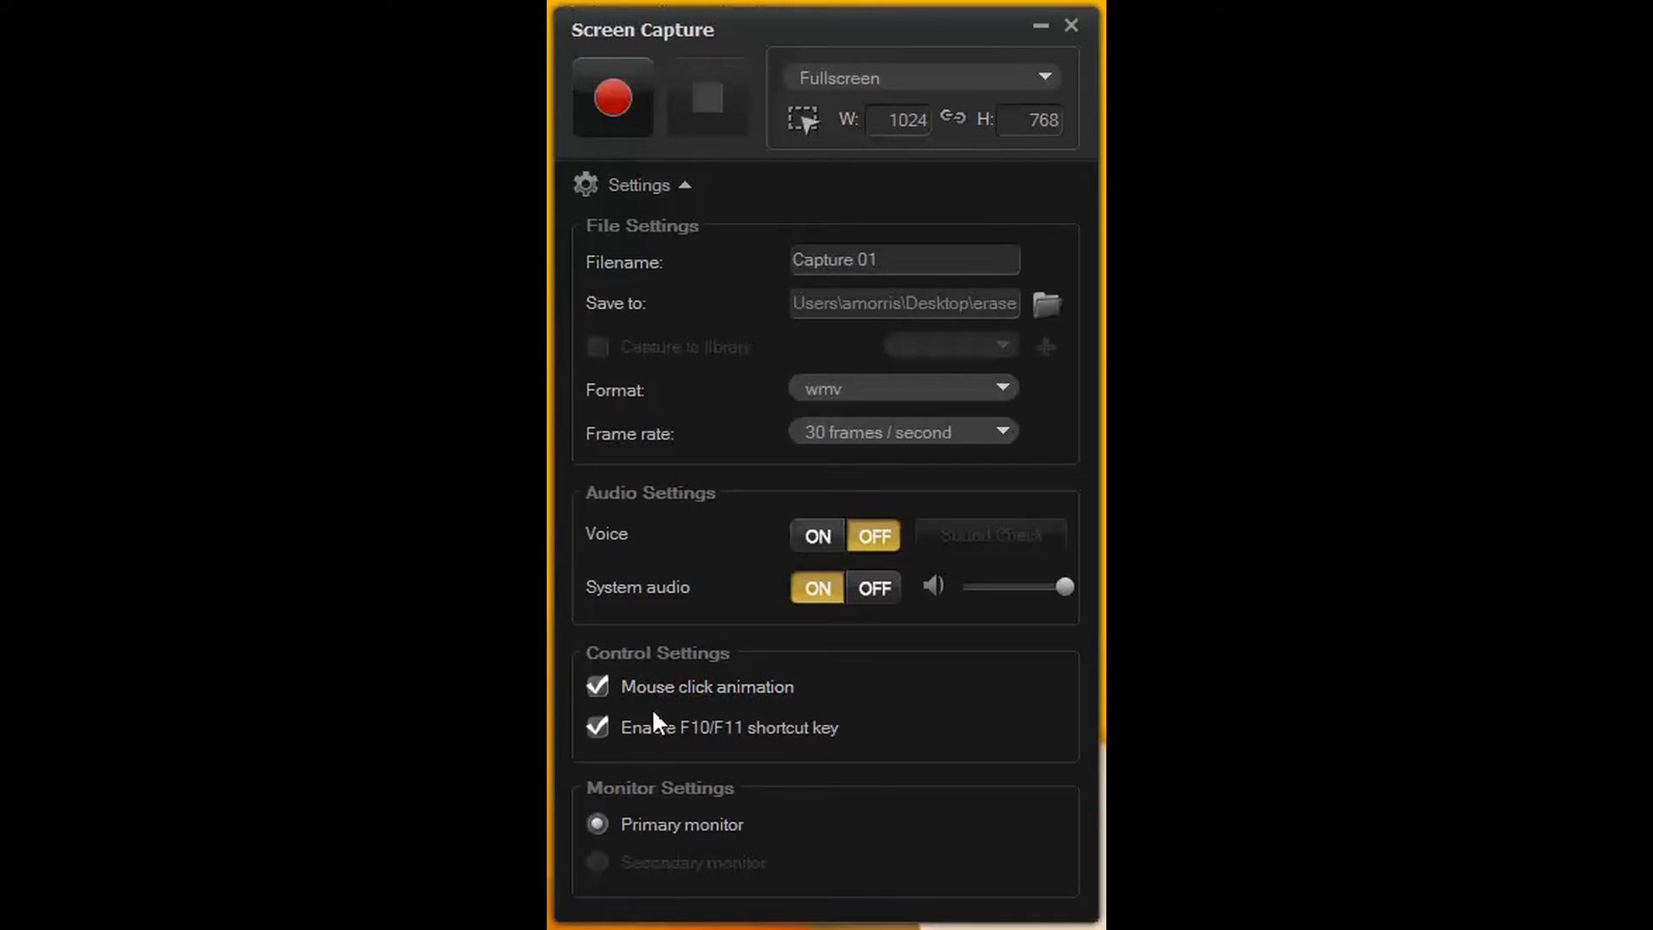
{"action": "mouse_move", "coordinate": [626, 718]}
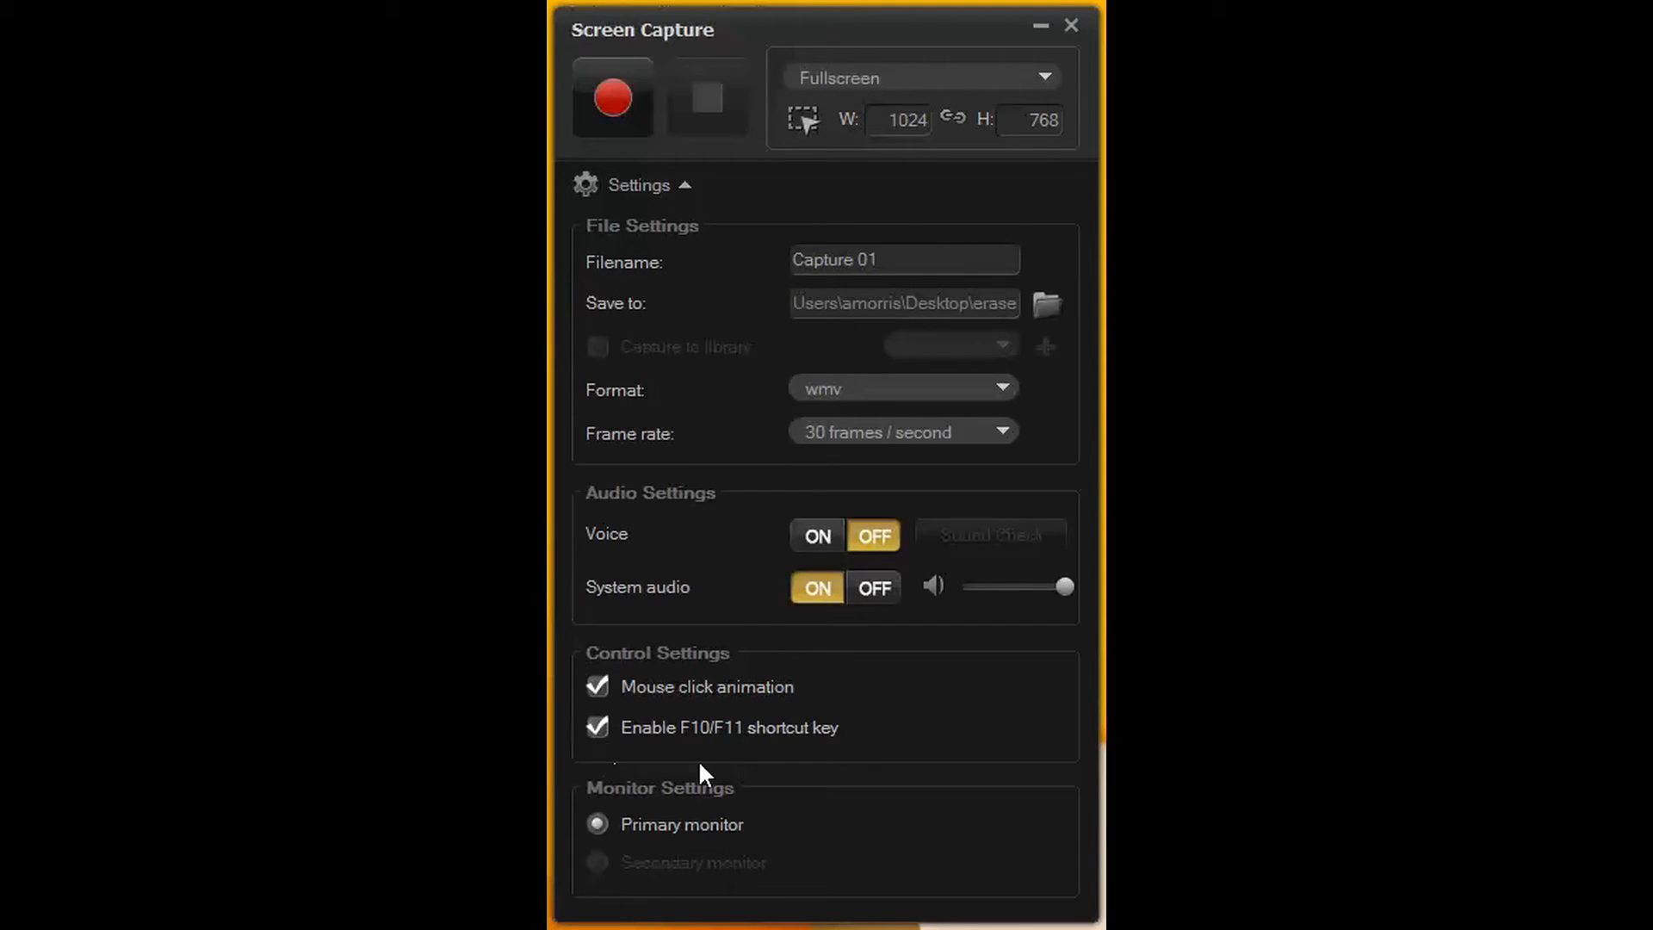
{"action": "mouse_move", "coordinate": [561, 97]}
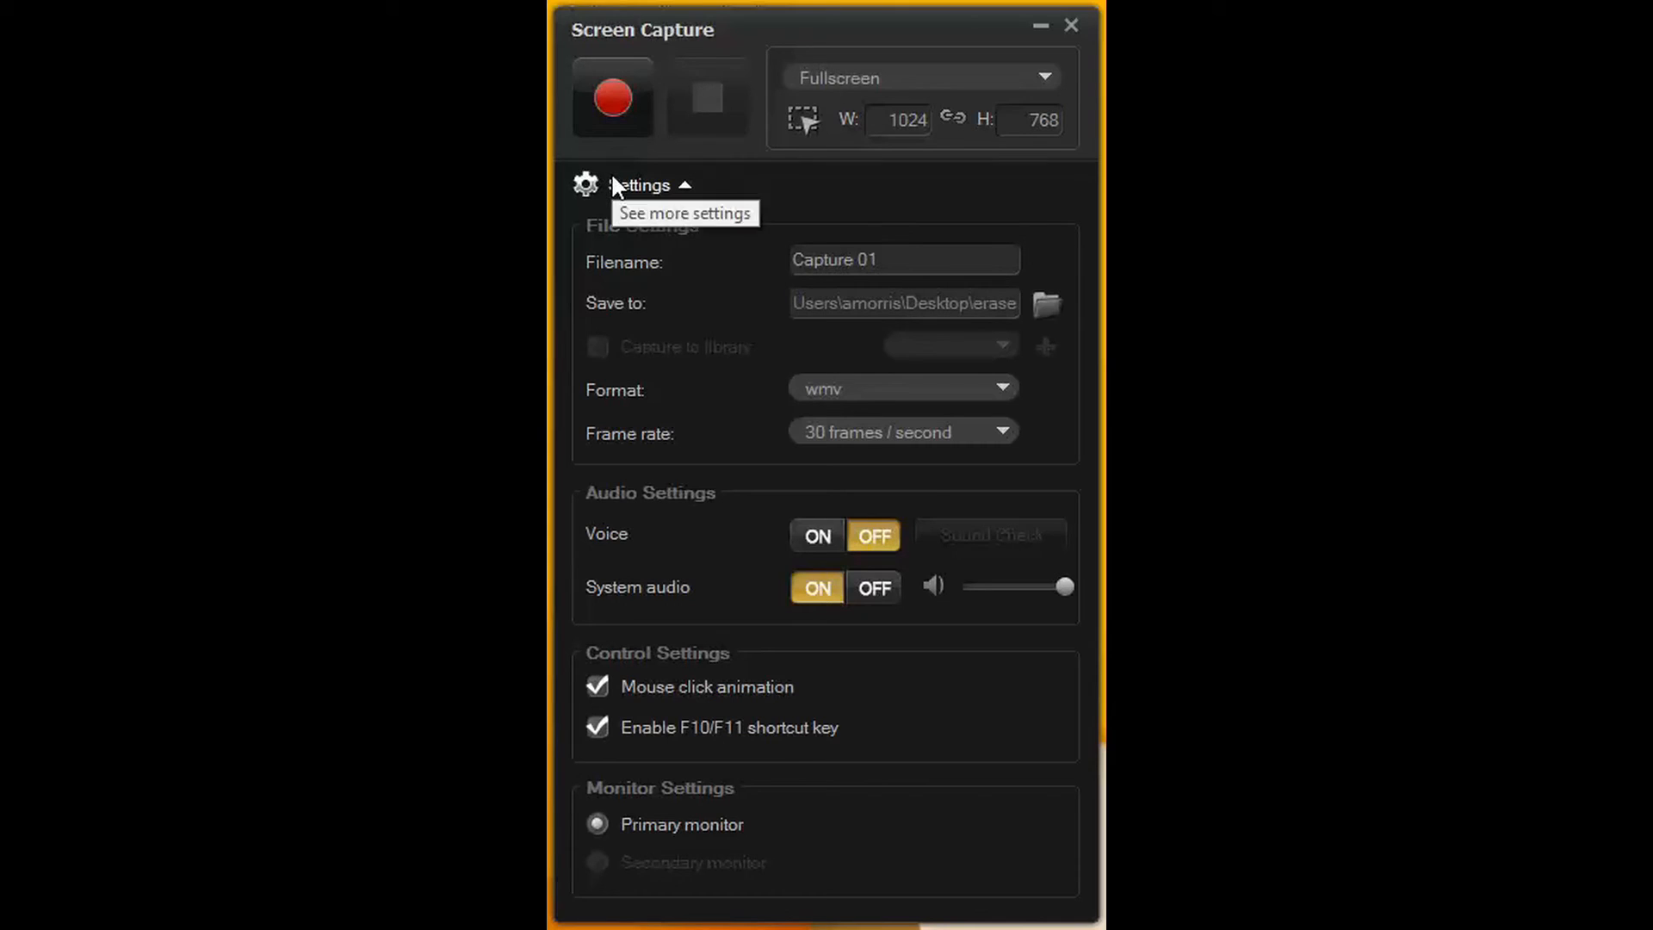
{"action": "mouse_move", "coordinate": [629, 159]}
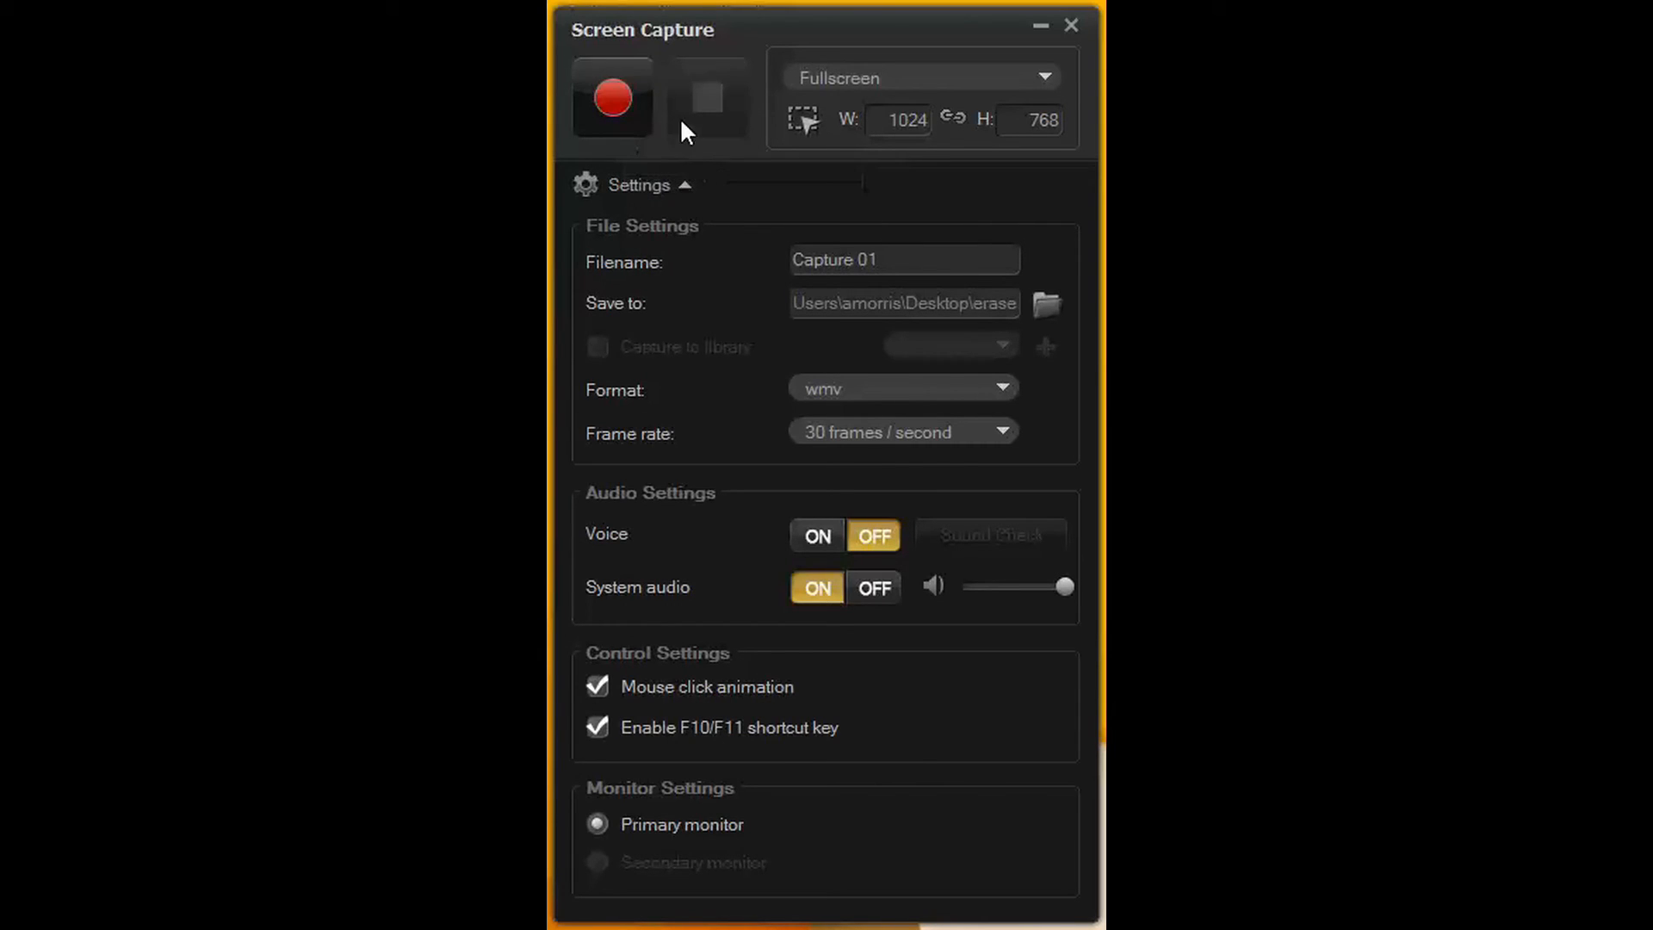
{"action": "mouse_move", "coordinate": [704, 182]}
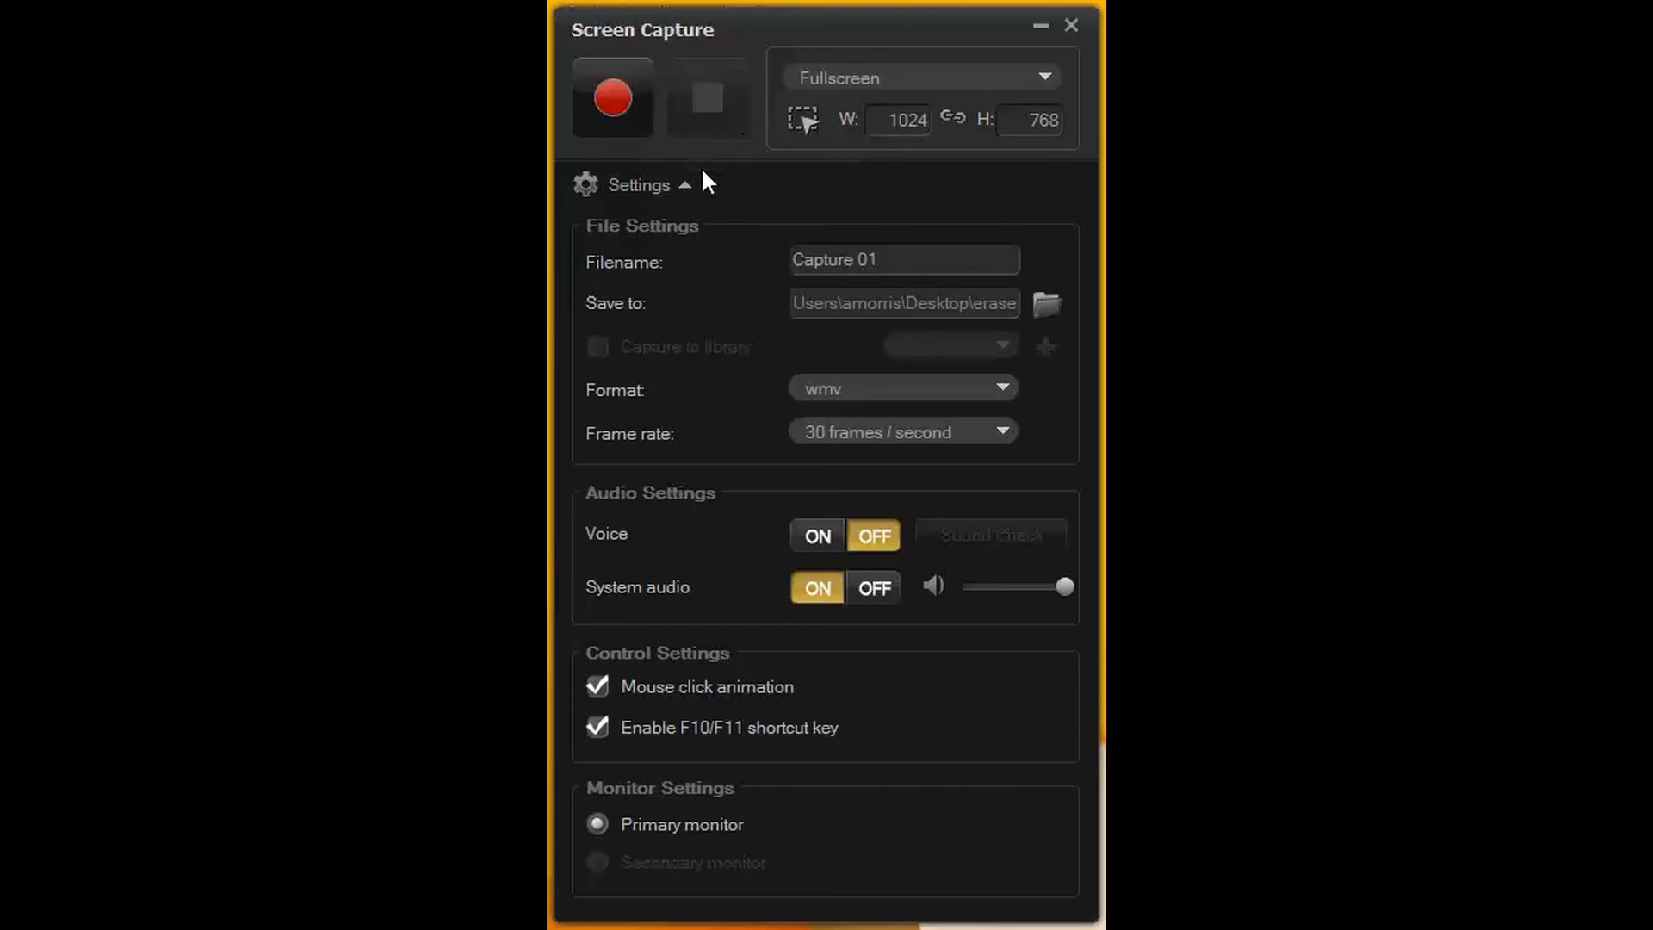